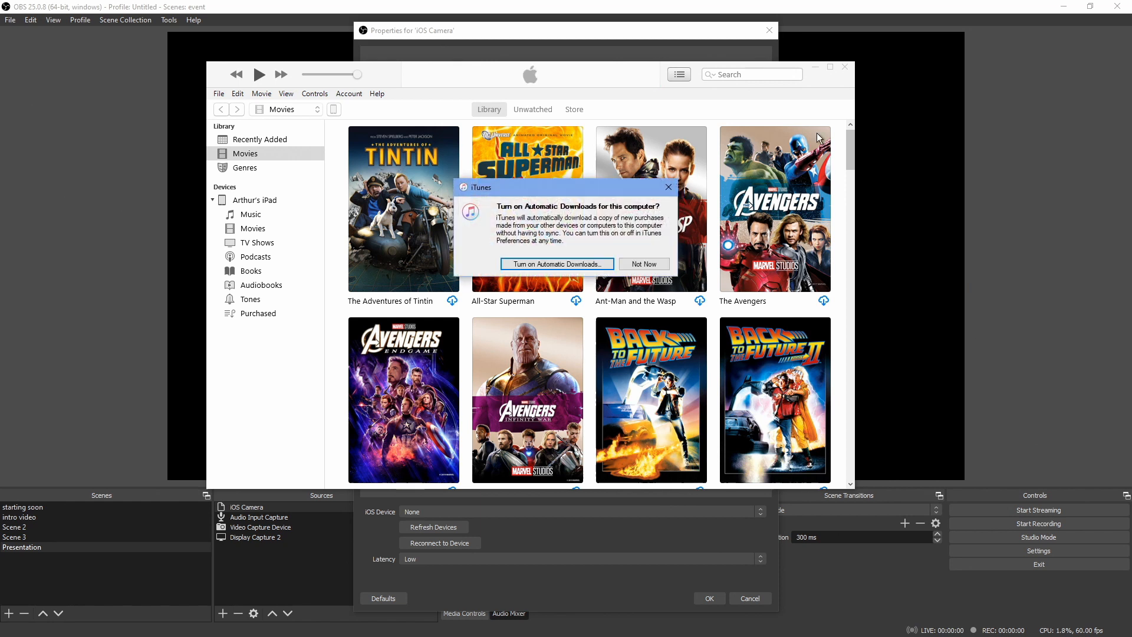
left_click(644, 263)
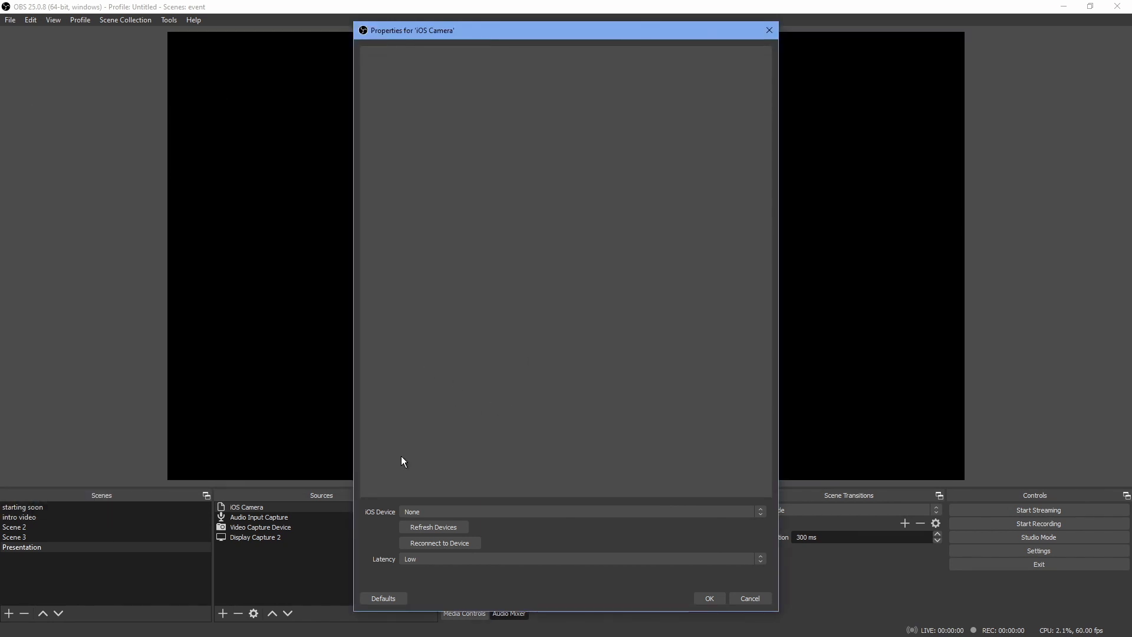
mouse_move(545, 542)
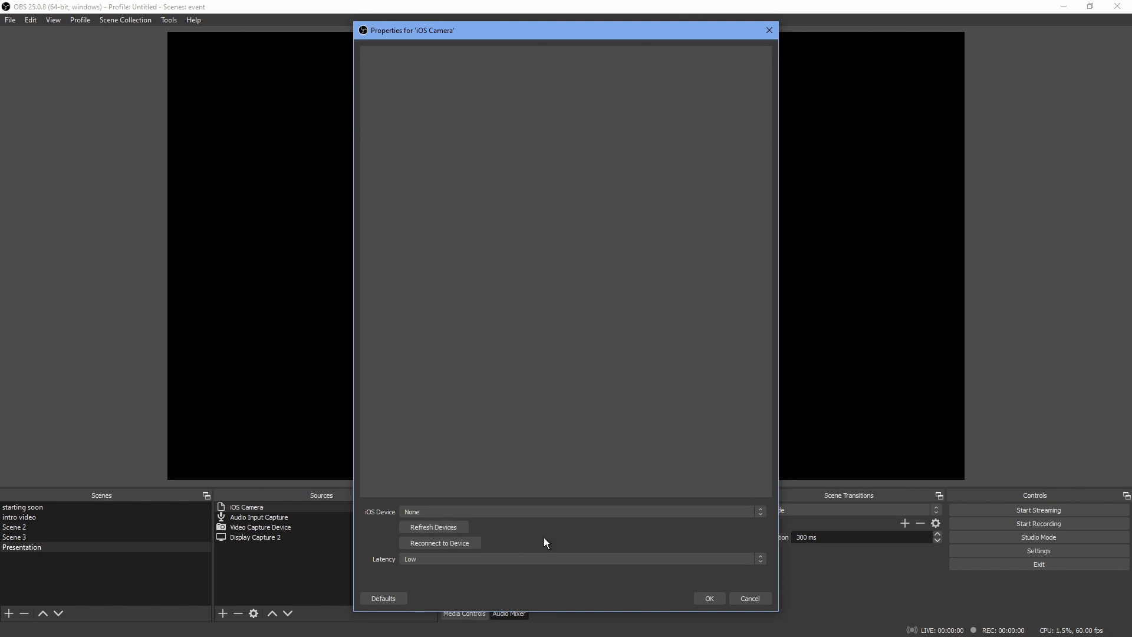
left_click(581, 511)
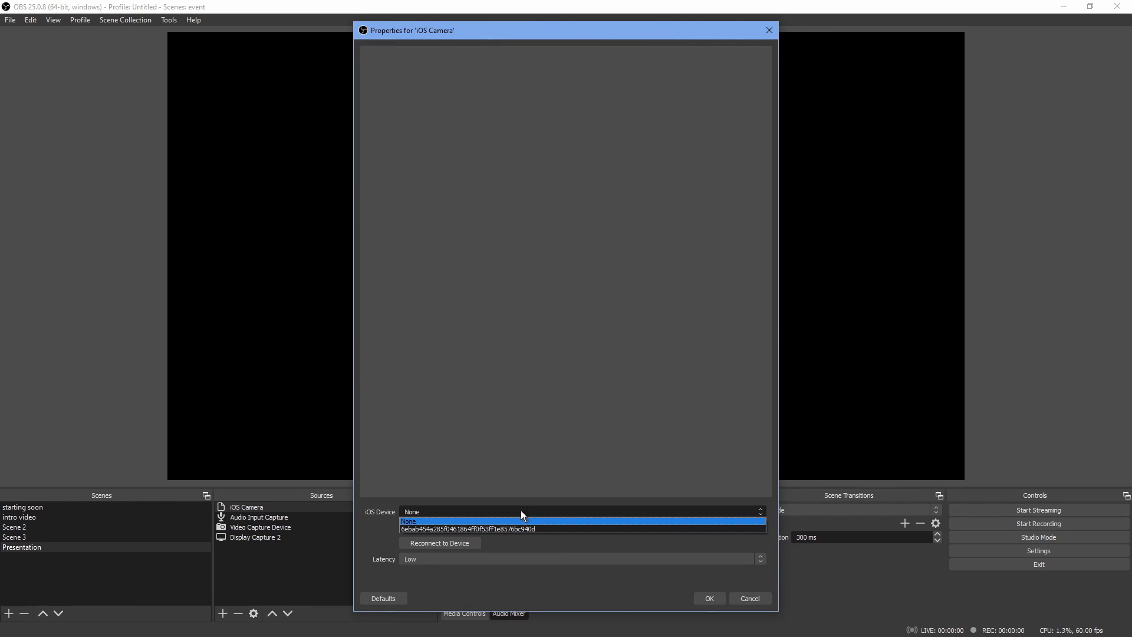
mouse_move(522, 529)
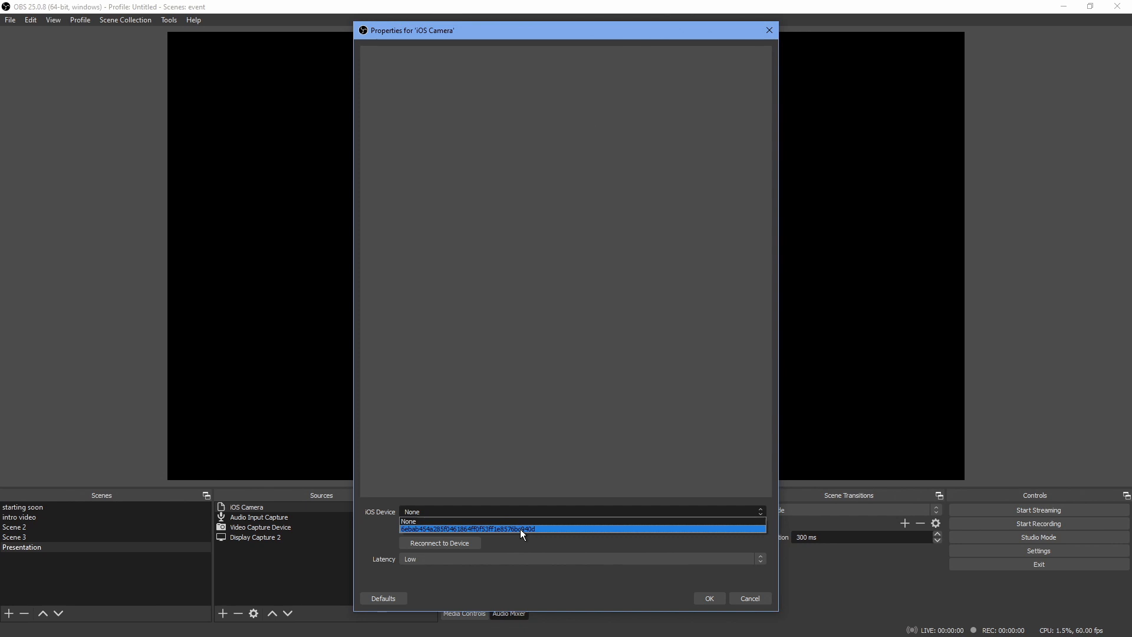
left_click(520, 528)
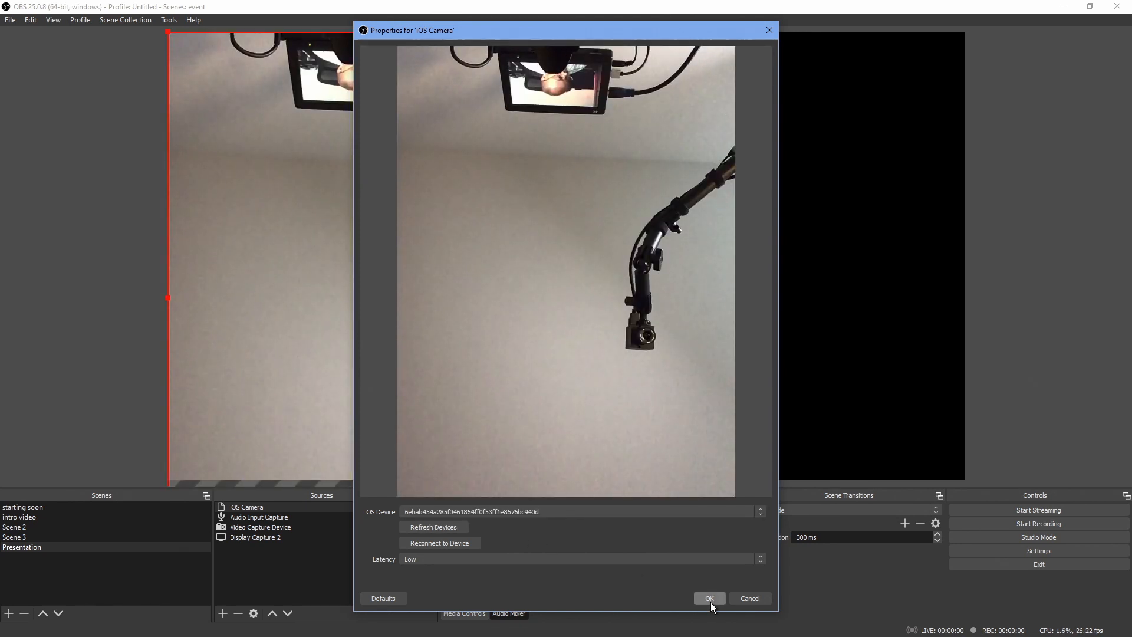
left_click(709, 598)
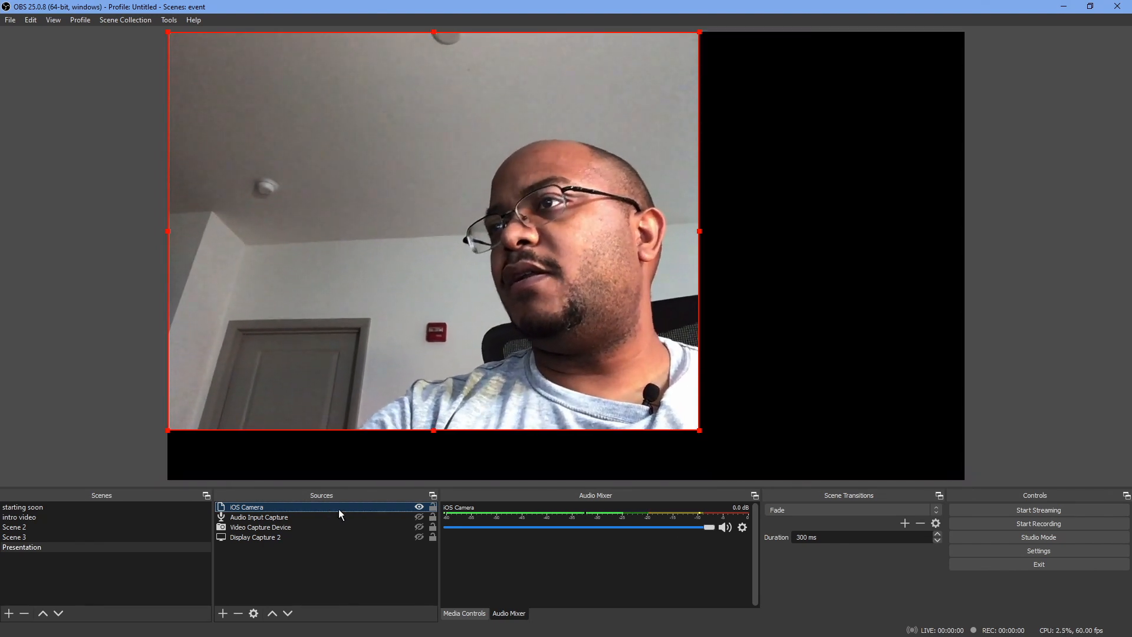
Review the iOS Camera properties, then fit the camera feed to the full canvas via Transform.
double_click(246, 507)
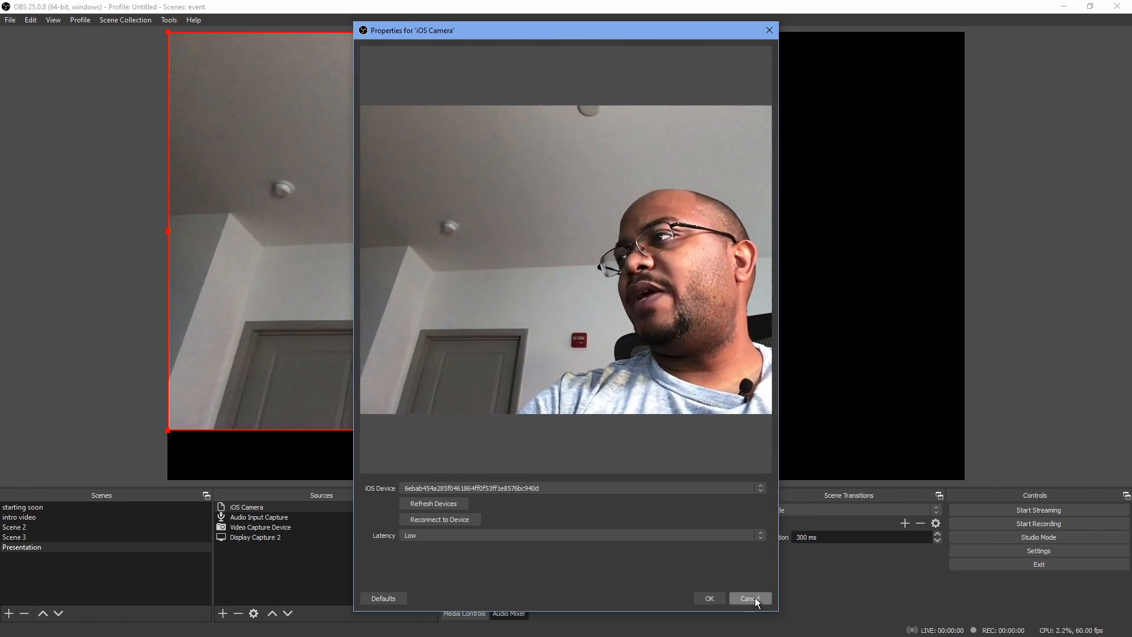
left_click(750, 598)
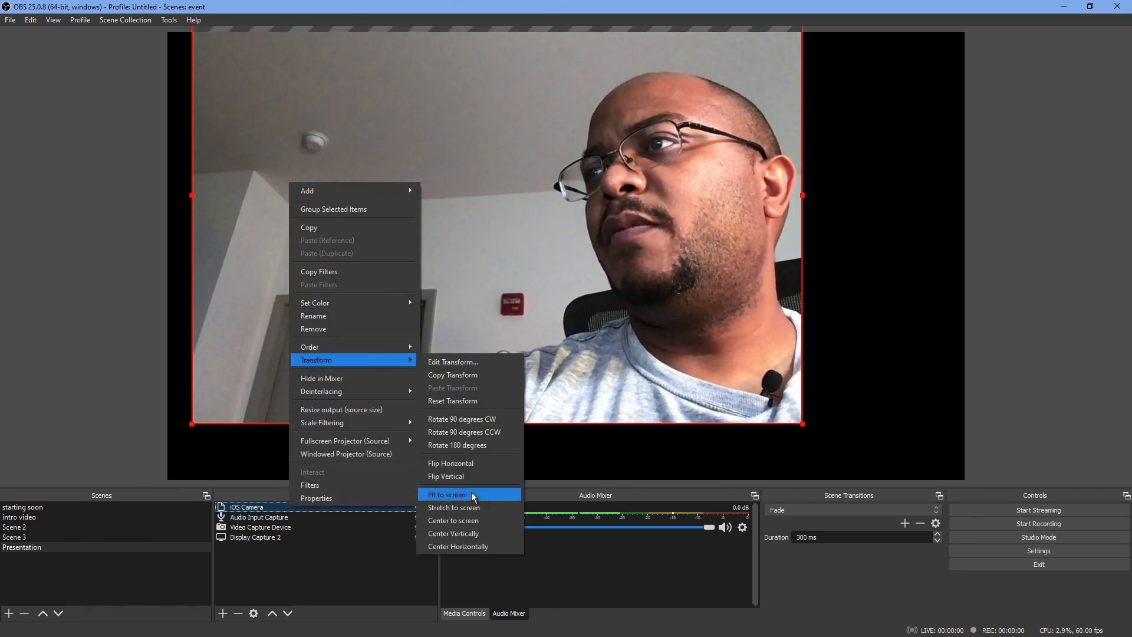
left_click(446, 494)
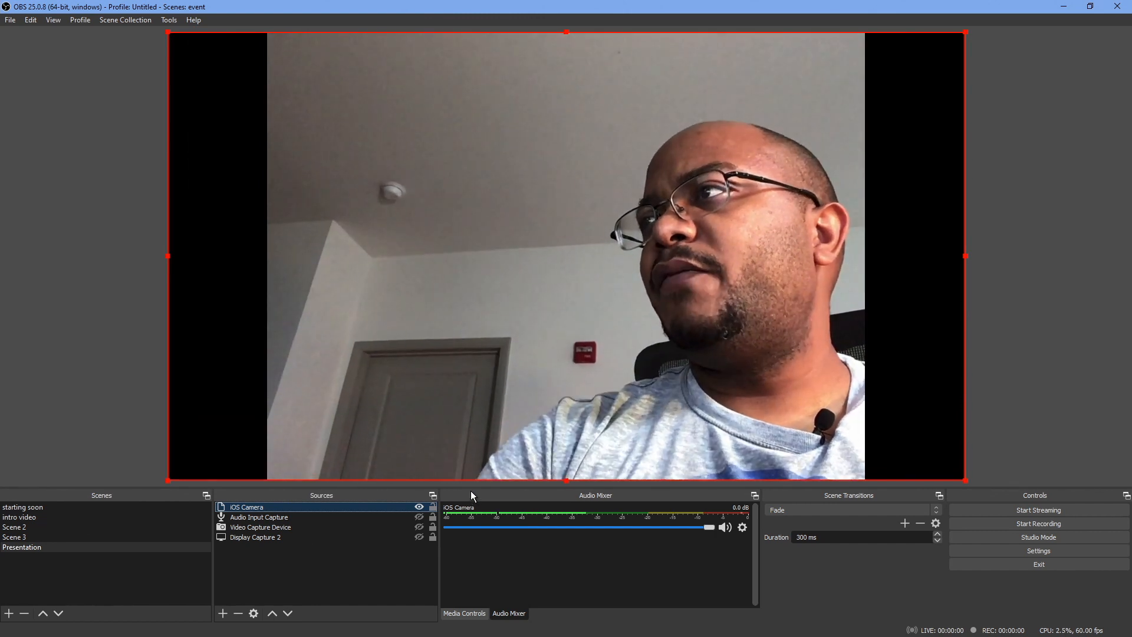
mouse_move(582, 537)
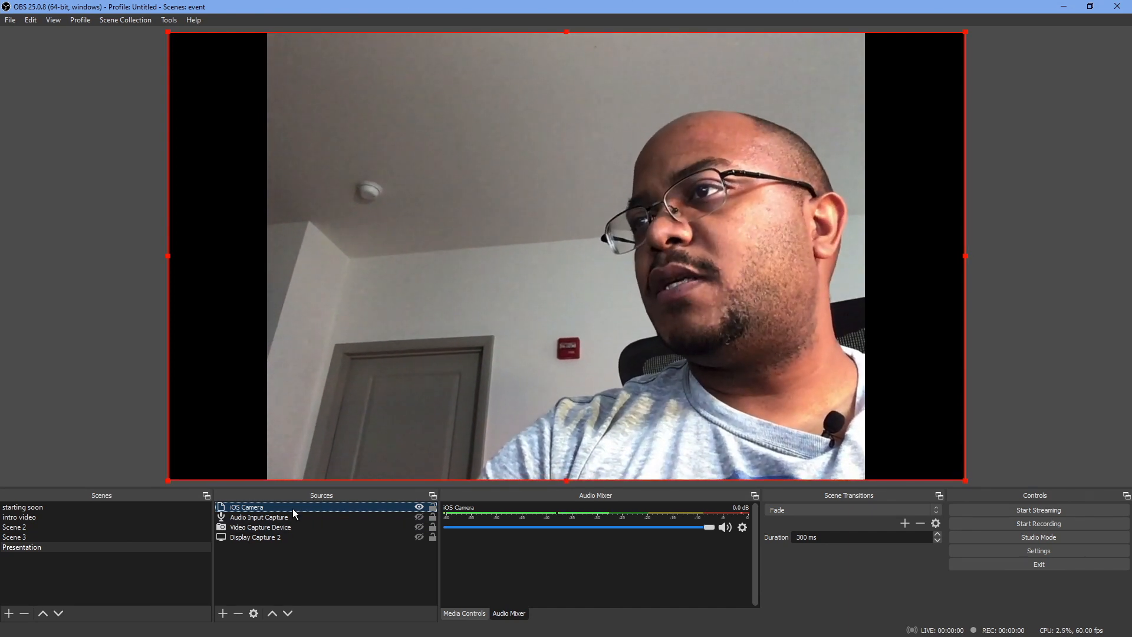
Recheck the iOS Camera properties without changes and hide the Presentation sources, leaving the canvas blank.
double_click(246, 507)
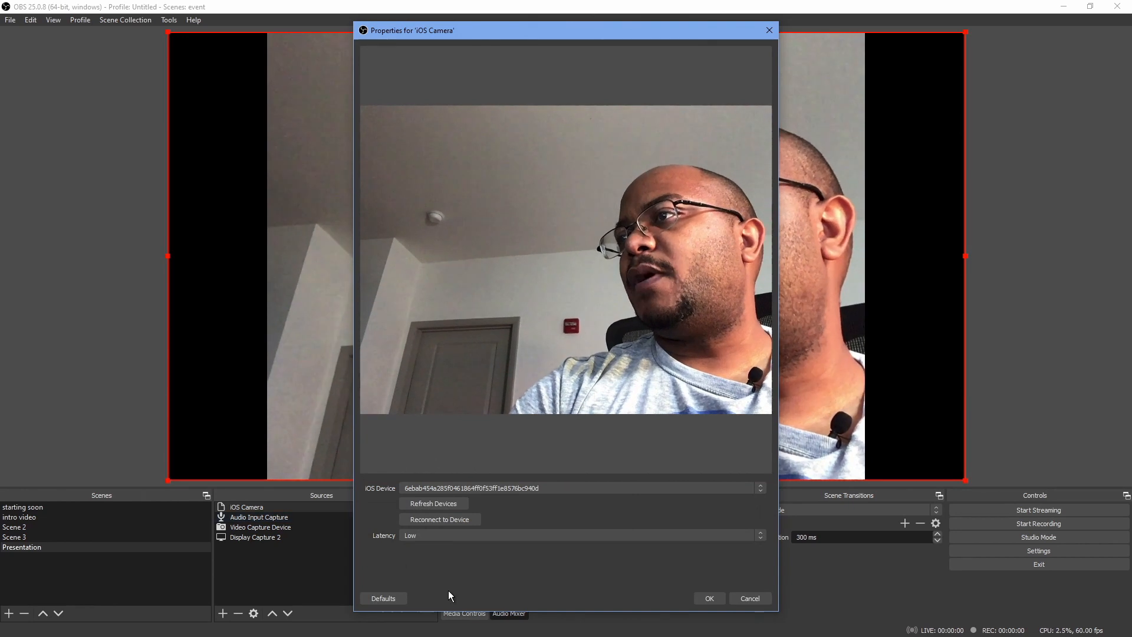
left_click(709, 598)
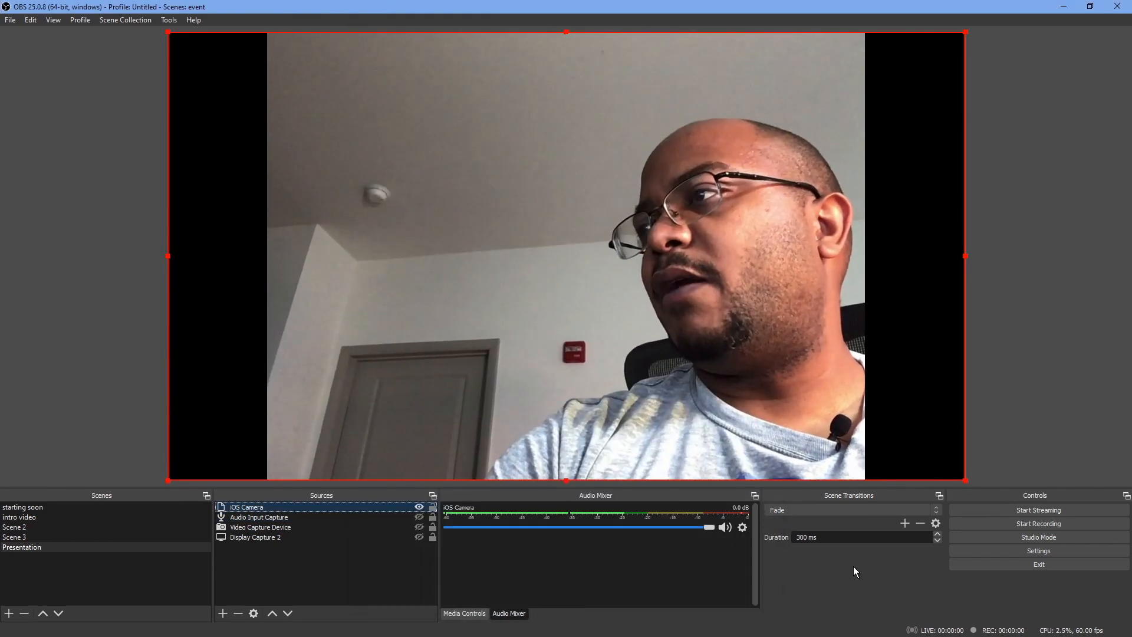
left_click(726, 526)
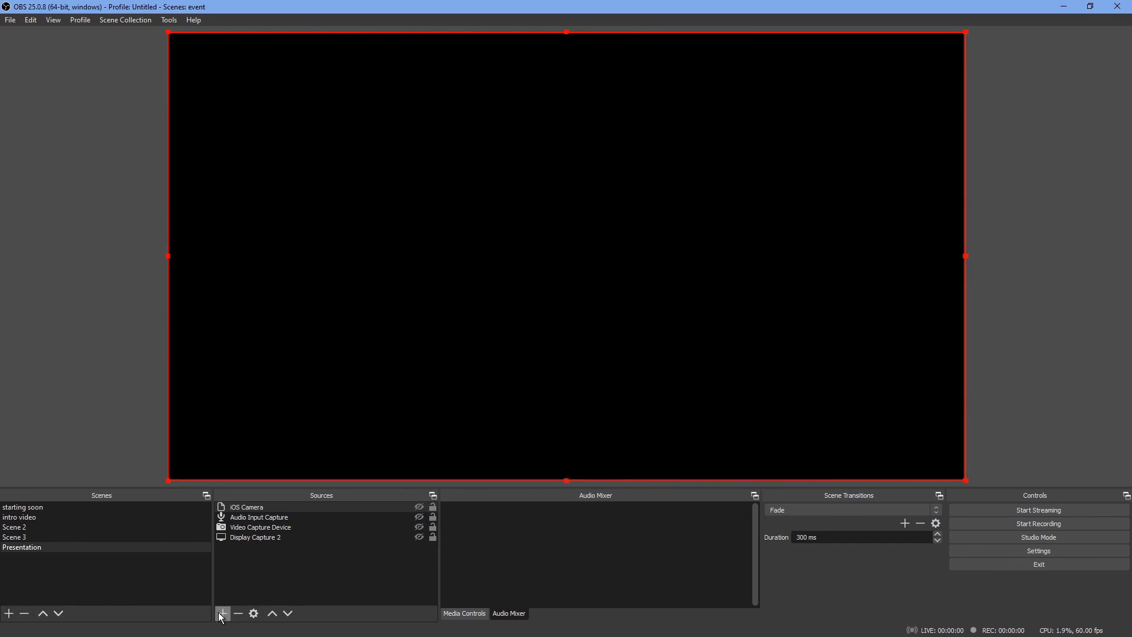
Bring up the list of source types to add to the blank Presentation scene.
left_click(223, 614)
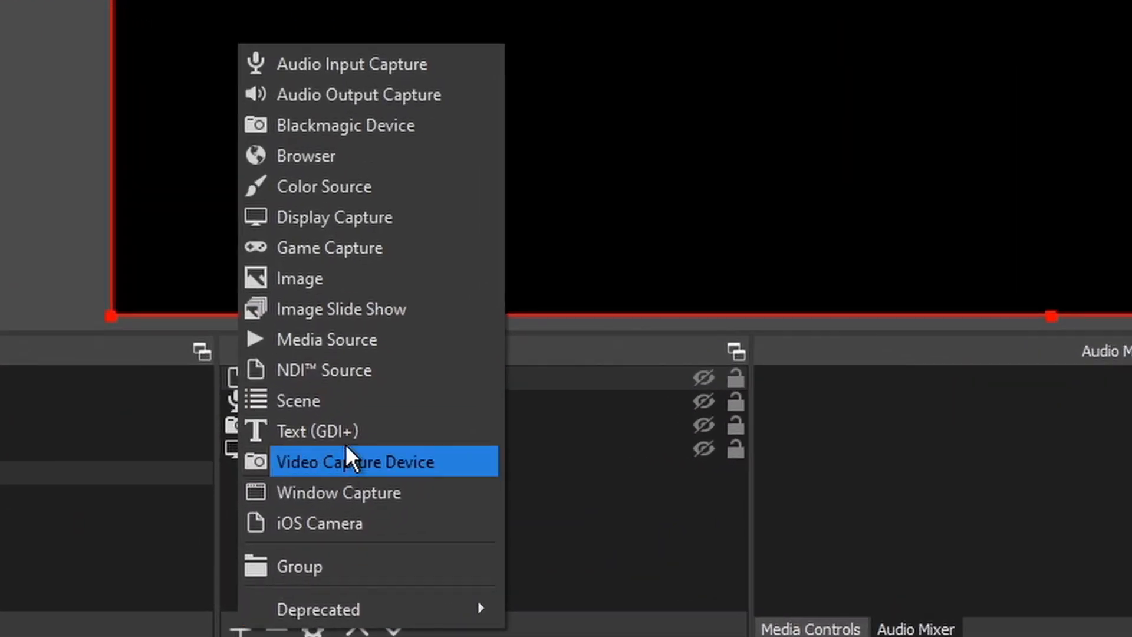
mouse_move(361, 370)
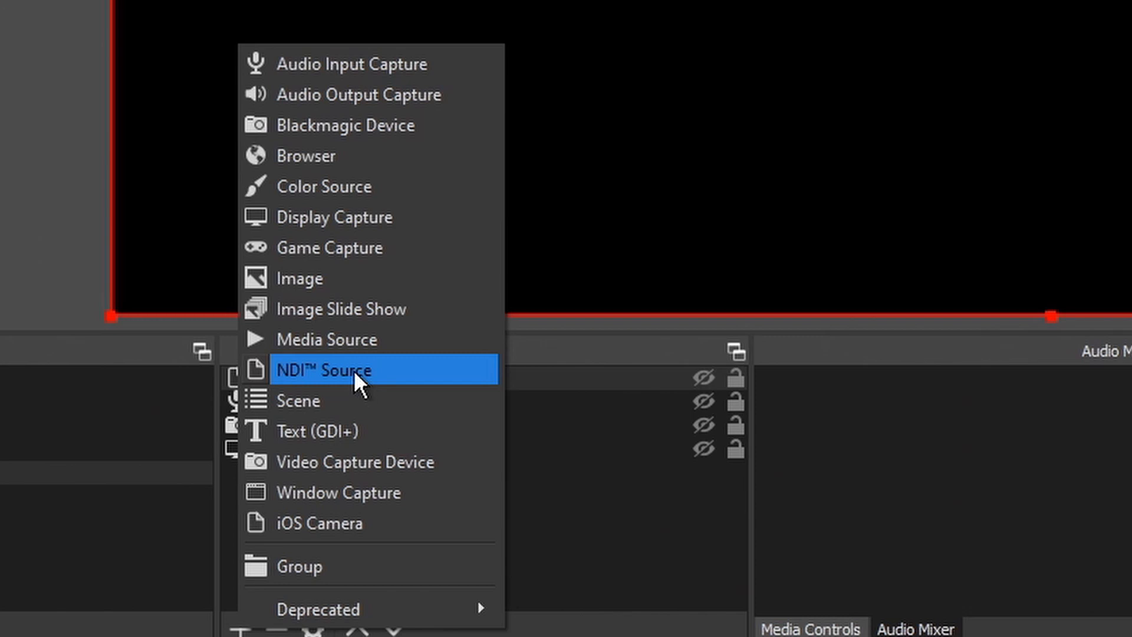
mouse_move(353, 432)
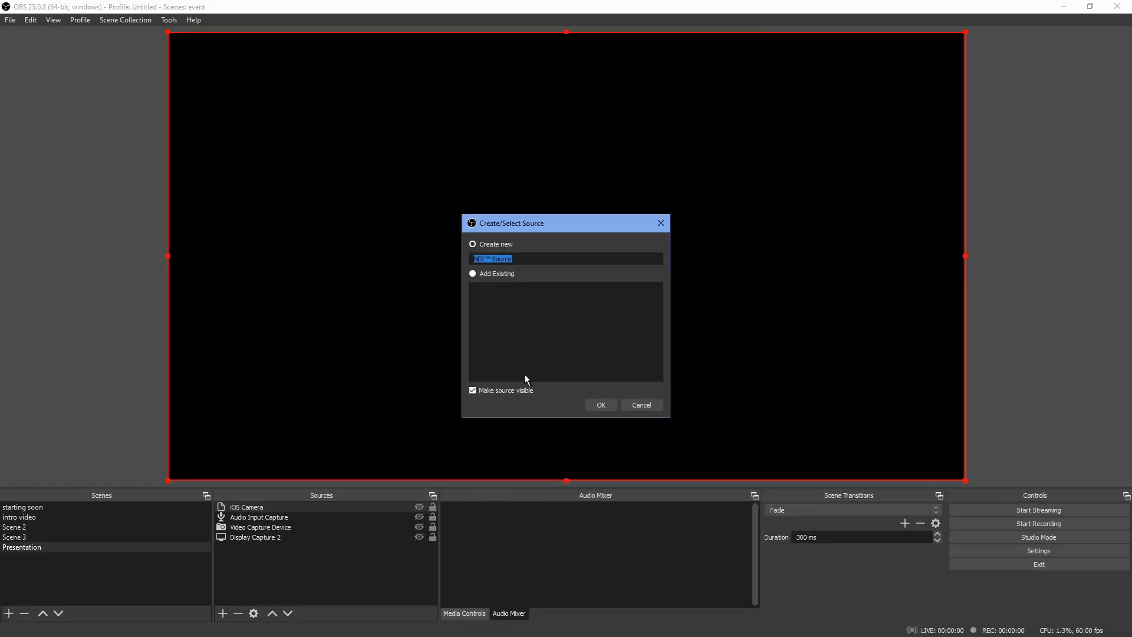
Create the new NDI Source with its default name so its properties appear.
left_click(601, 404)
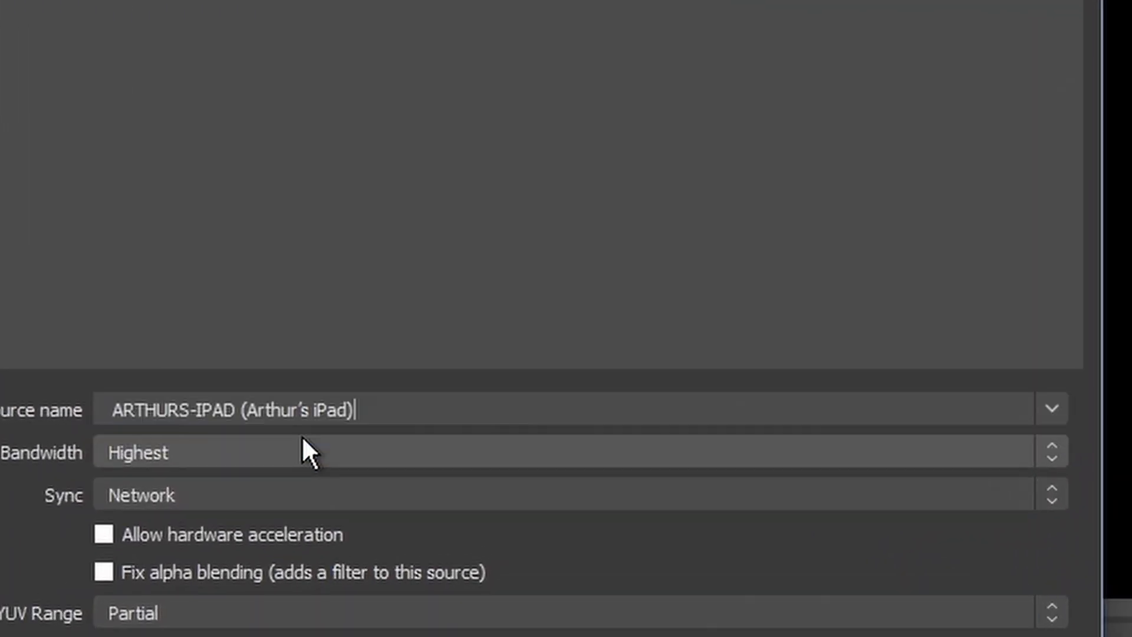
mouse_move(415, 443)
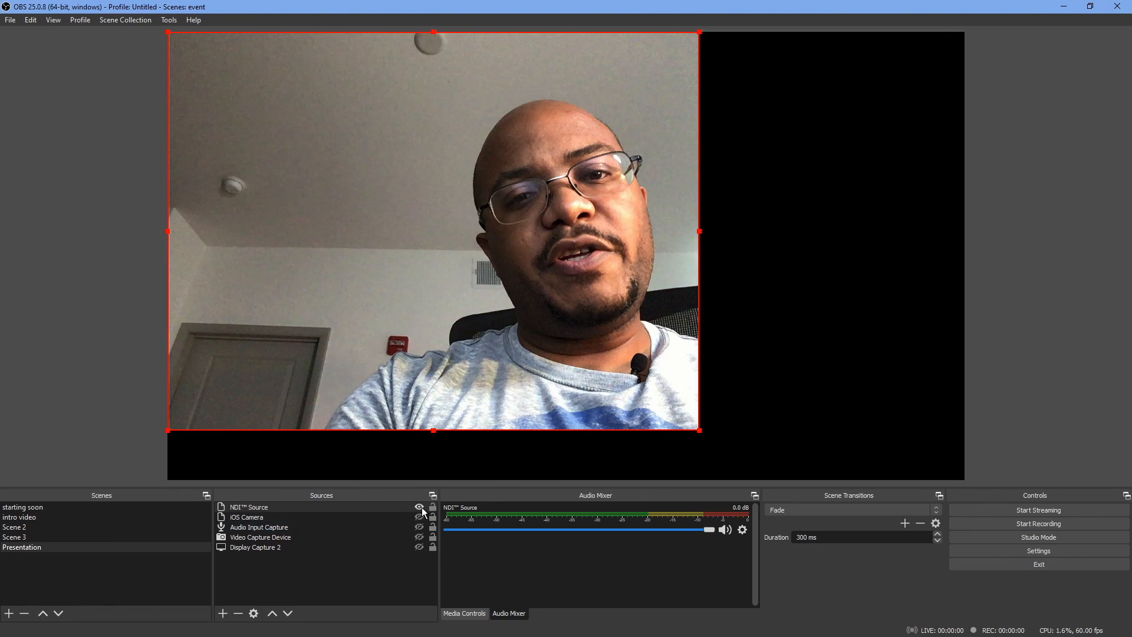
left_click(418, 507)
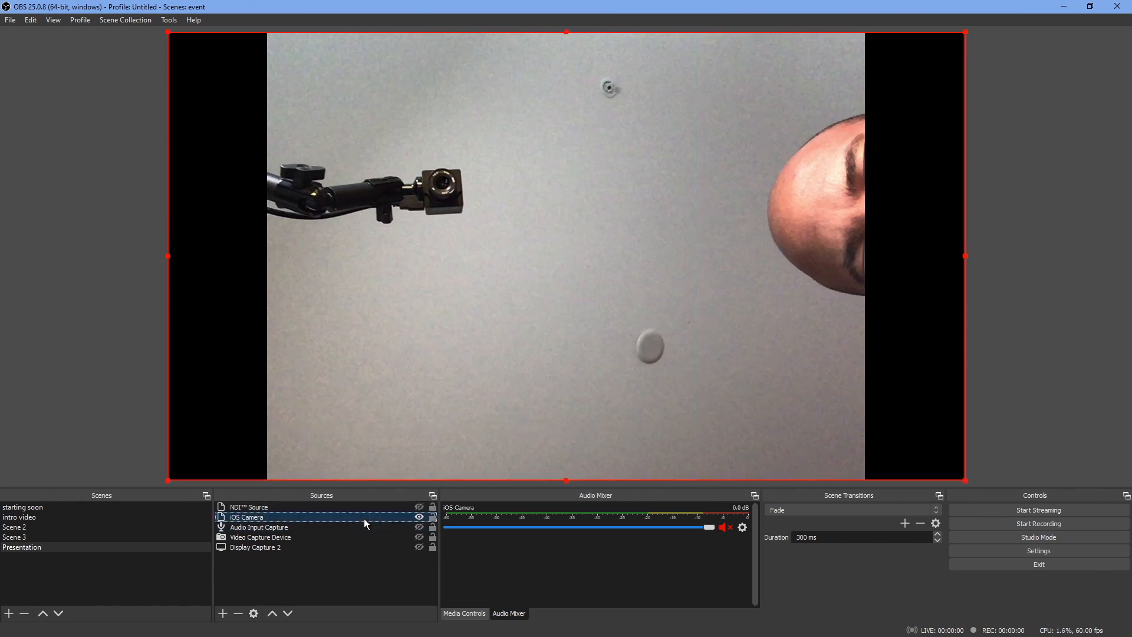
double_click(247, 516)
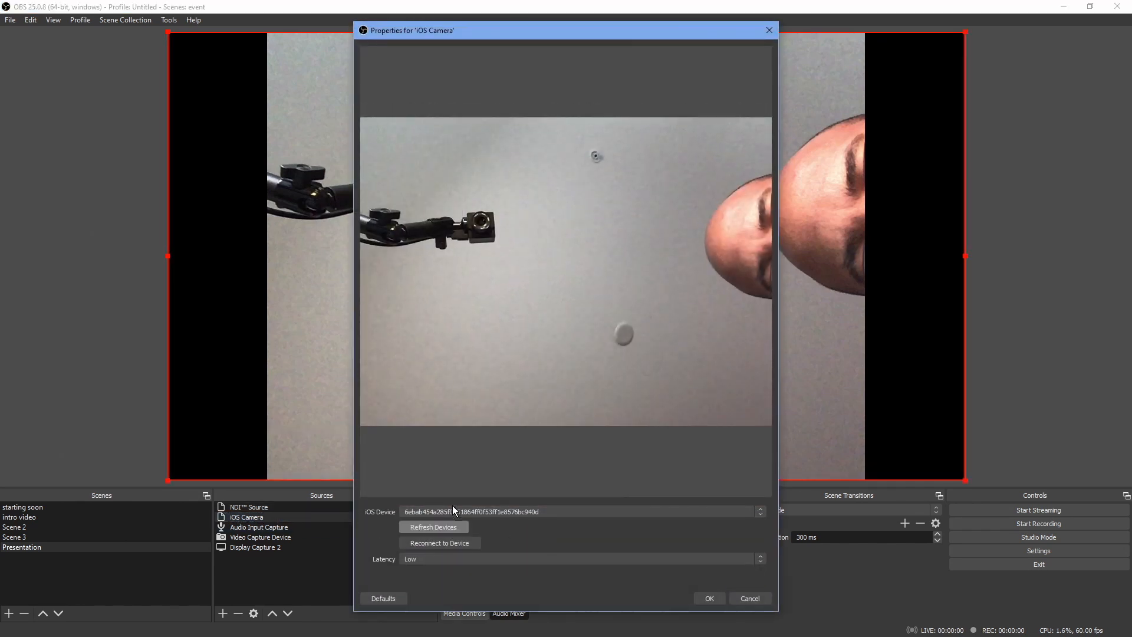
left_click(758, 511)
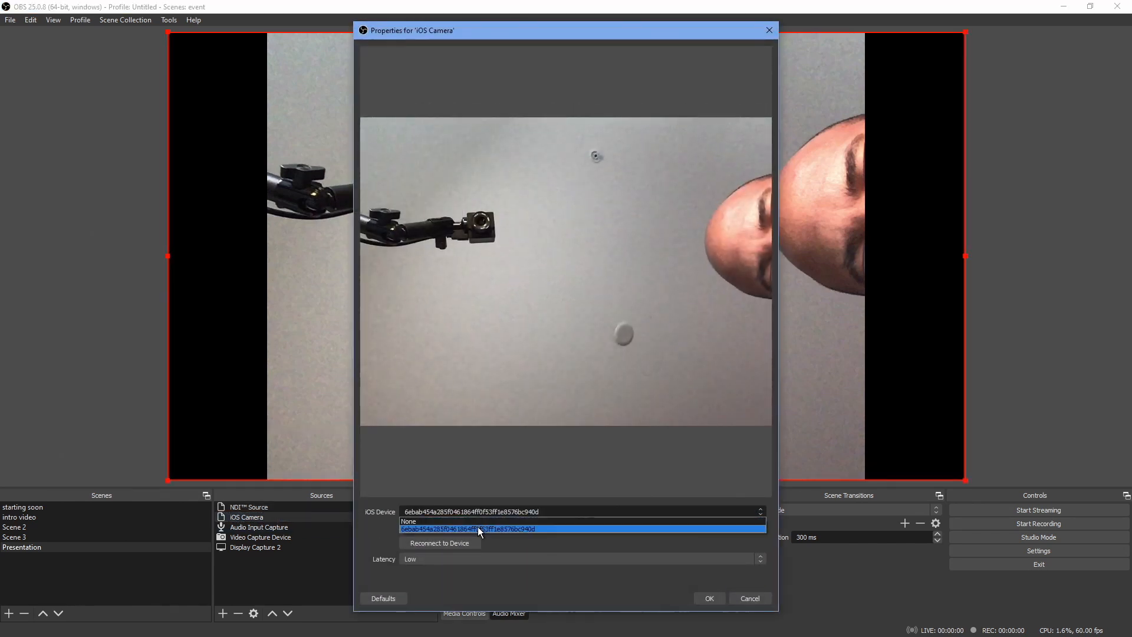
left_click(709, 597)
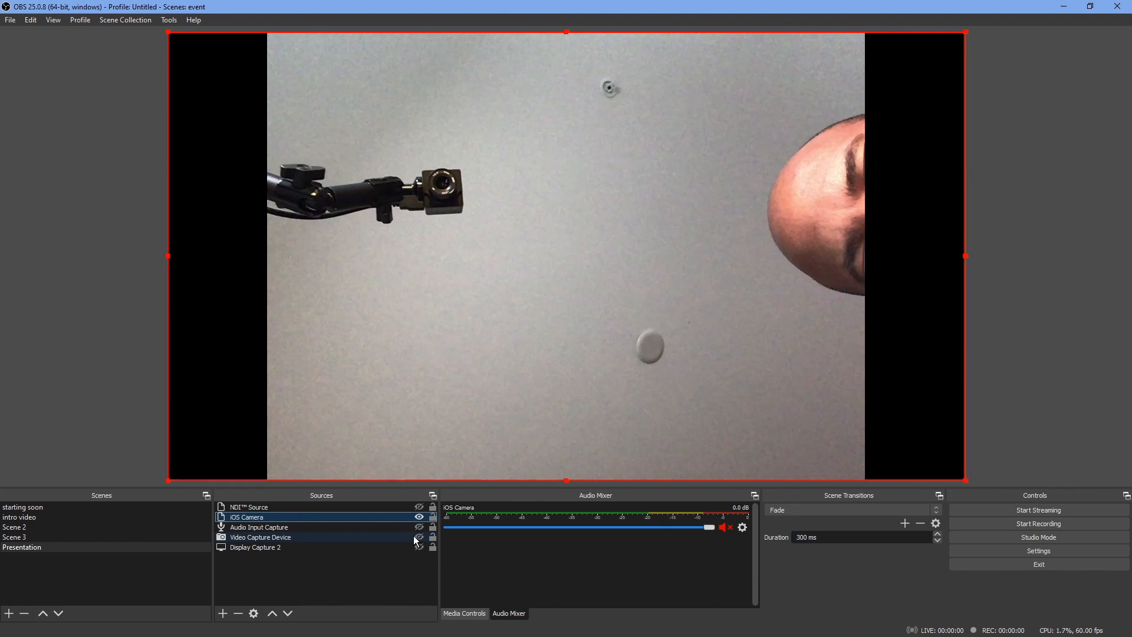
Reset the iOS Camera device and reselect the iPad, confirming to restore the live feed.
left_click(419, 538)
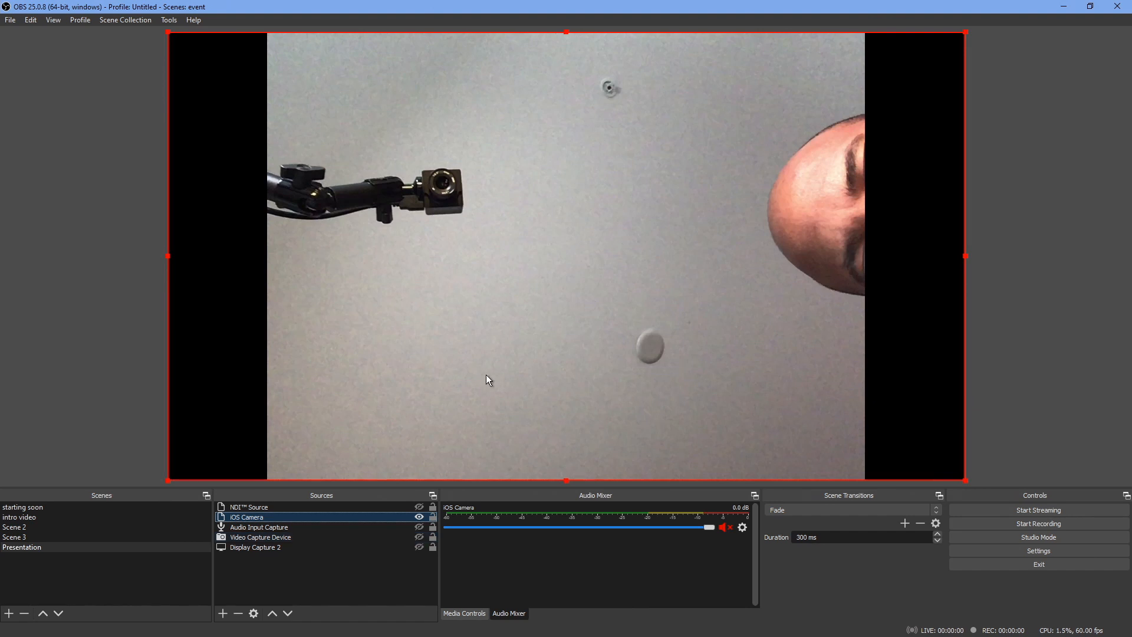
double_click(246, 517)
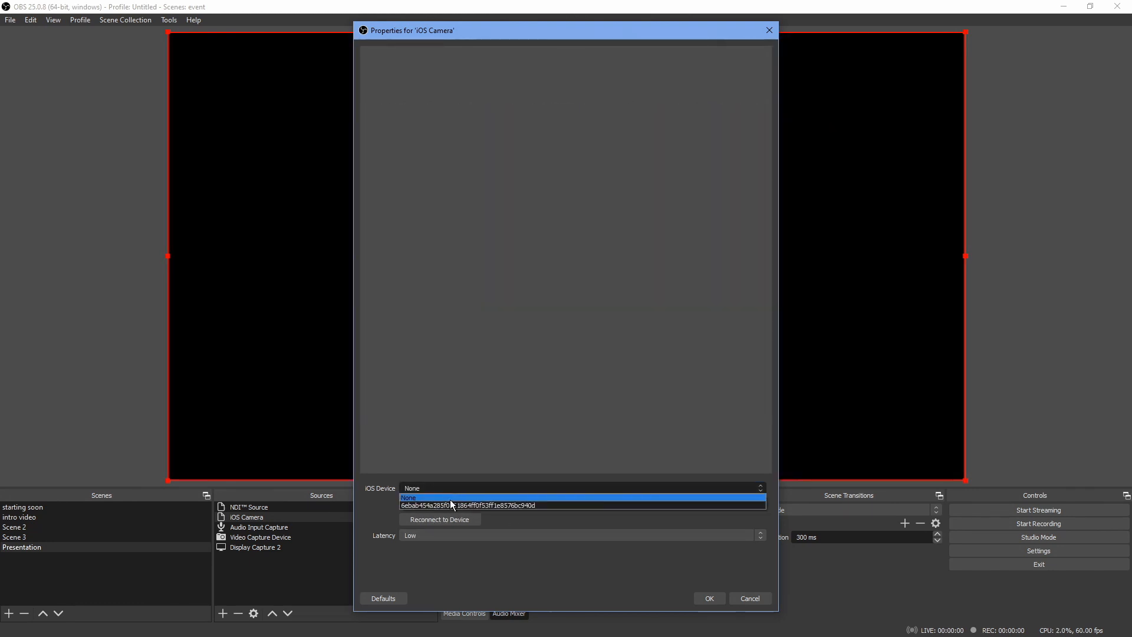
left_click(466, 505)
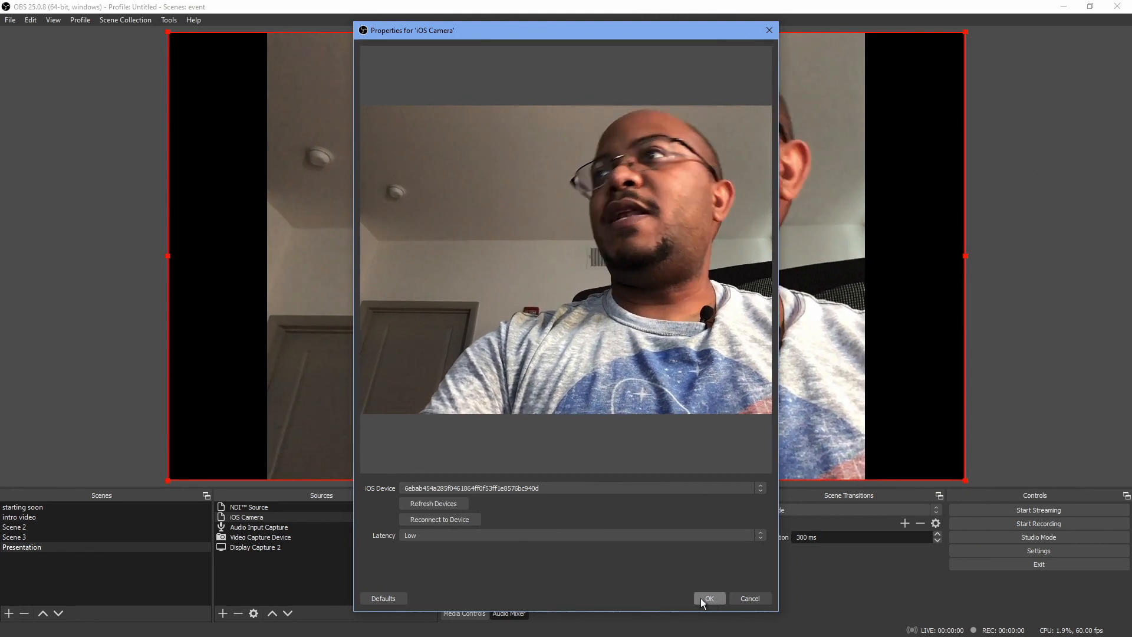
left_click(707, 598)
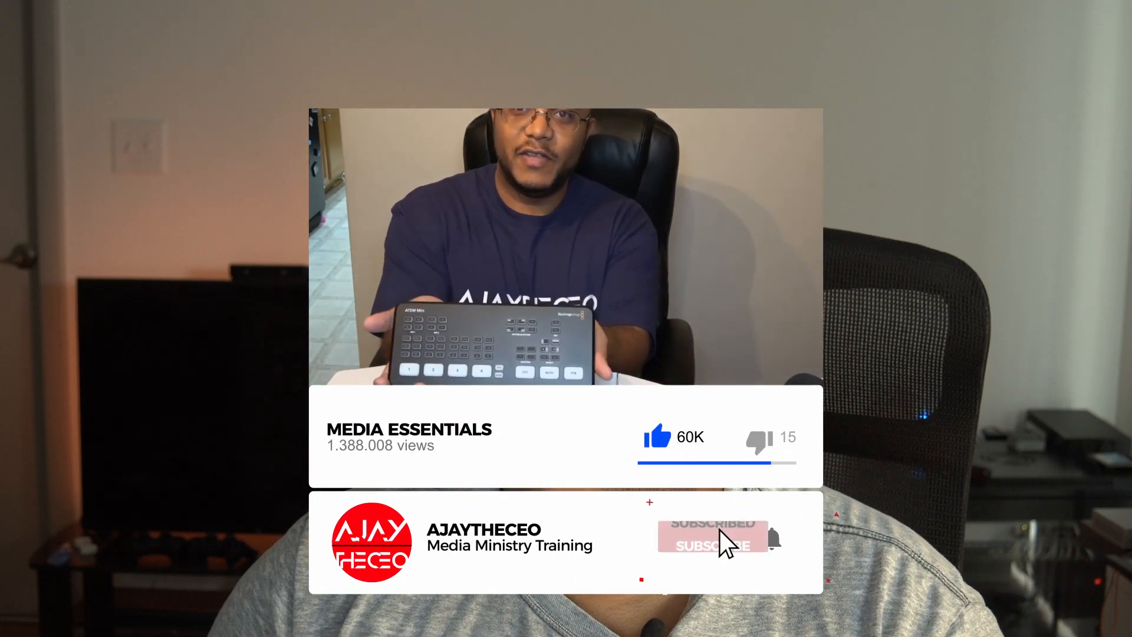
left_click(714, 542)
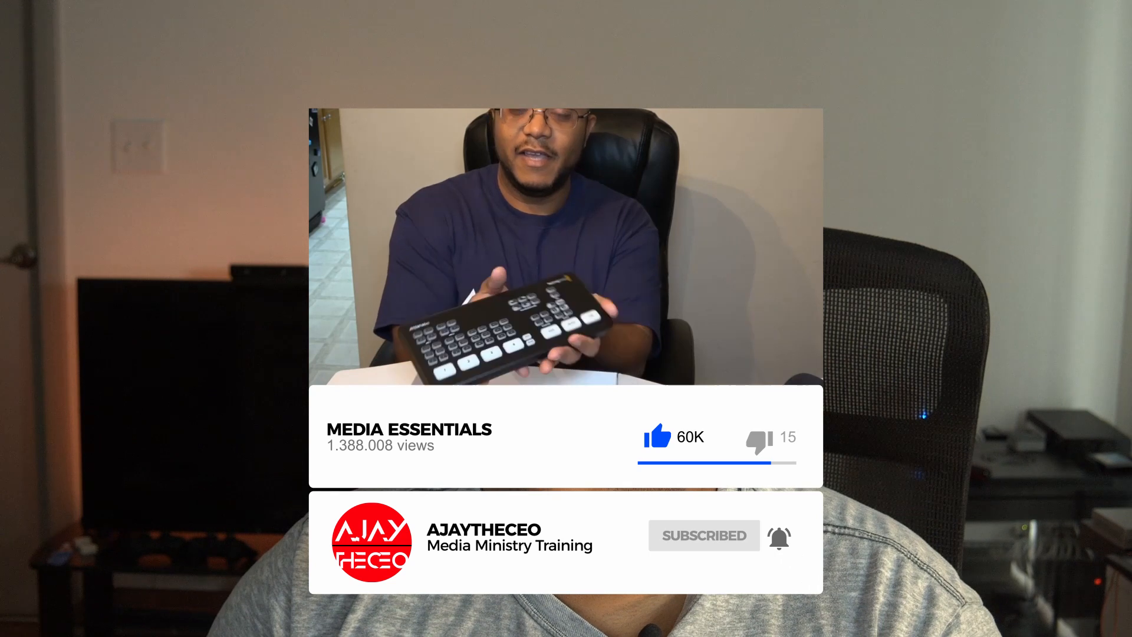